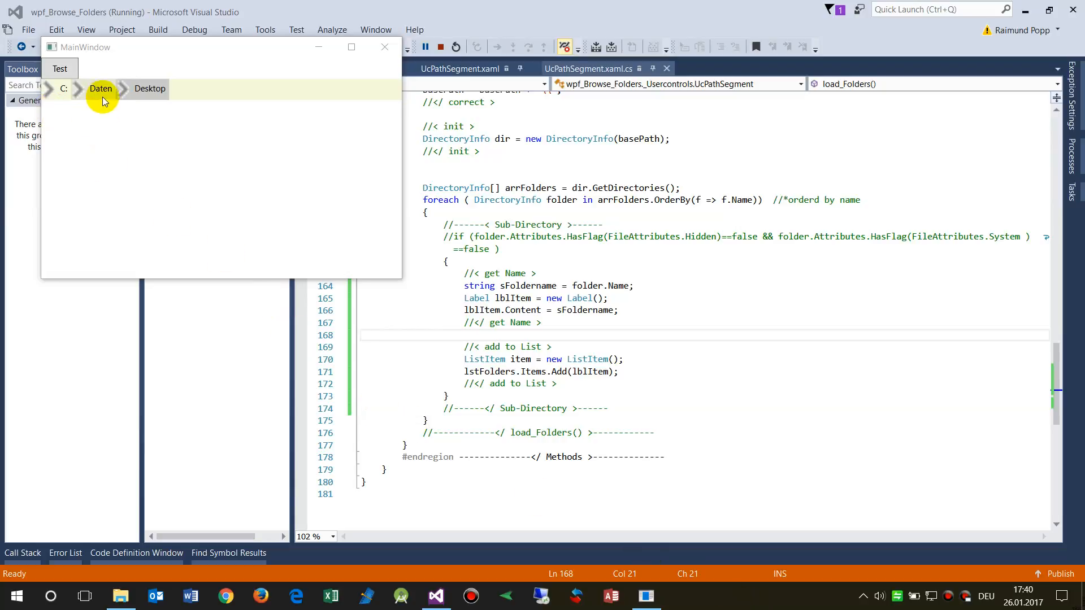
Show the dropdown of C: subfolders from the breadcrumb segment.
click(100, 88)
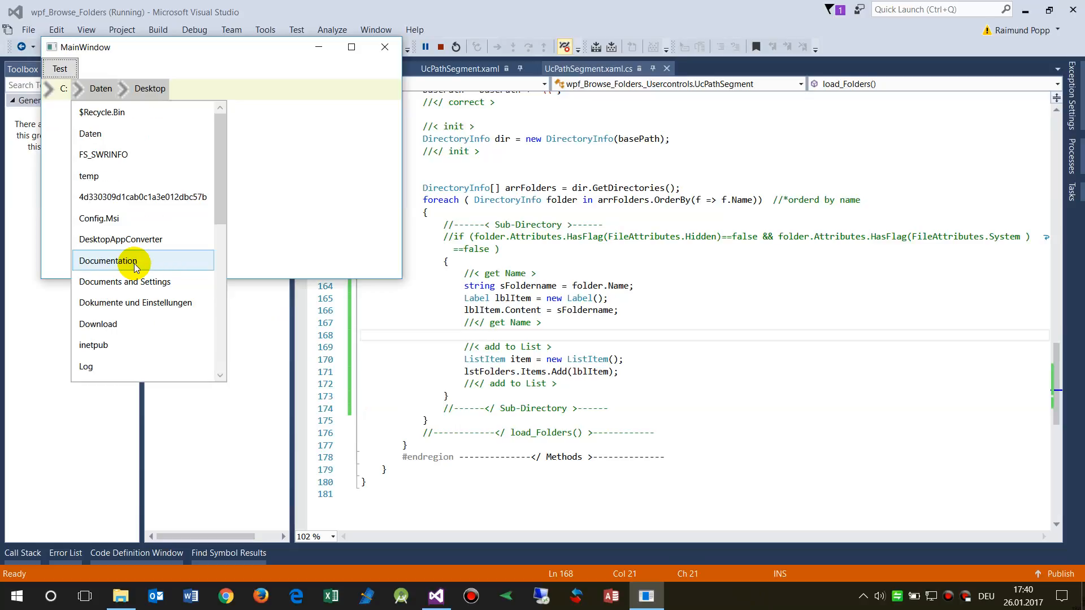
mouse_move(102, 112)
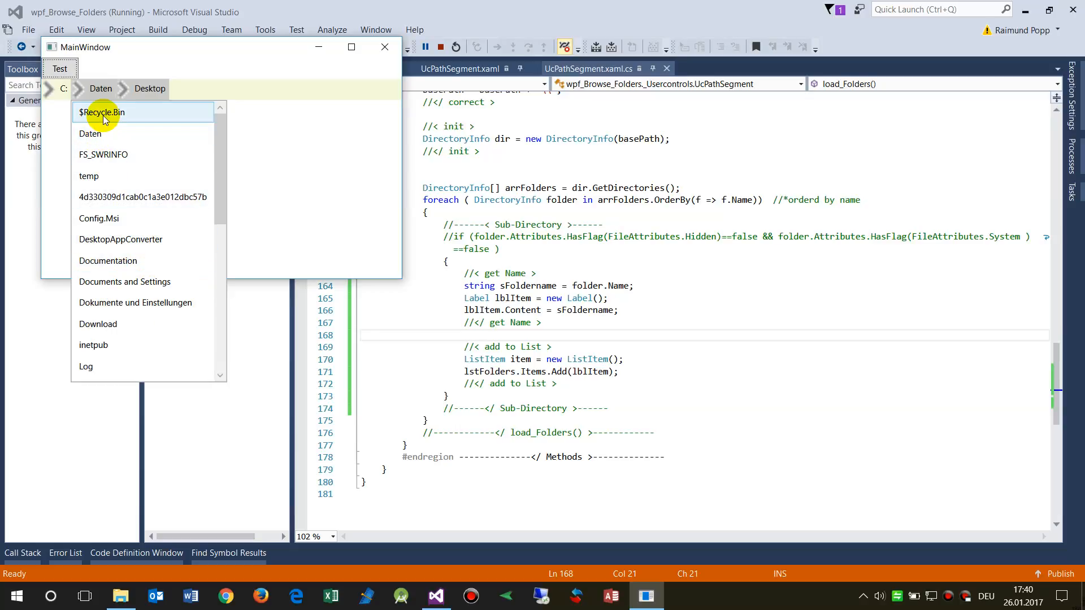
mouse_move(151, 329)
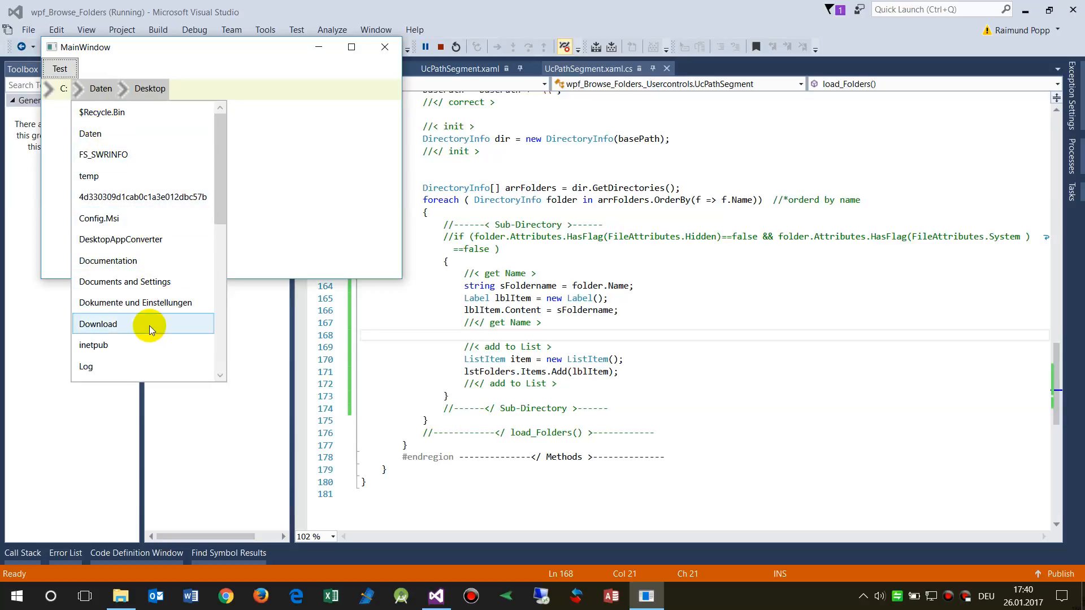
mouse_move(144, 134)
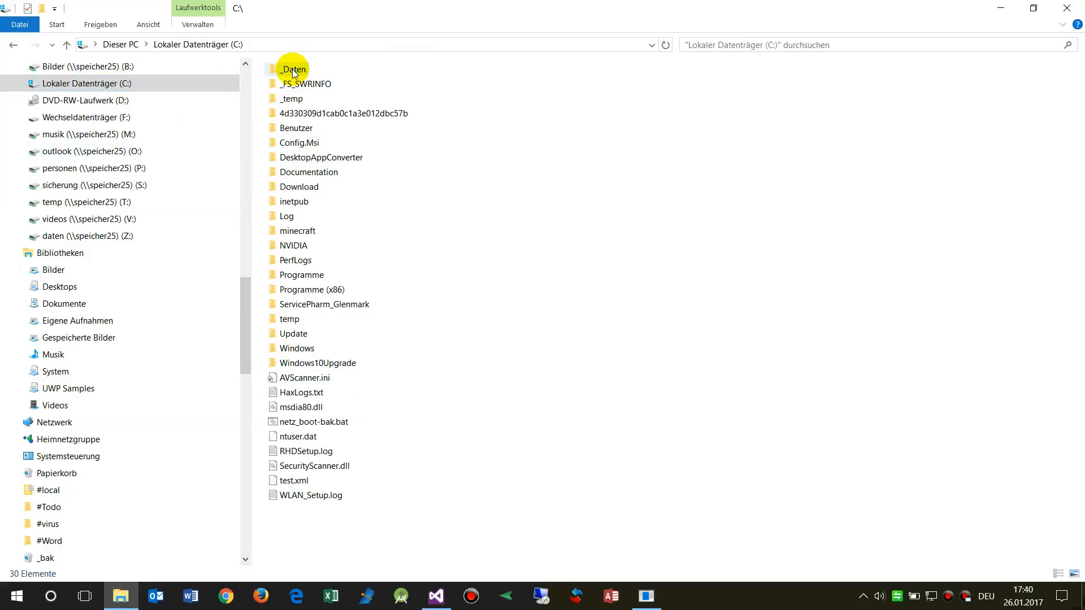
Open the _Daten folder on drive C in File Explorer.
double_click(293, 69)
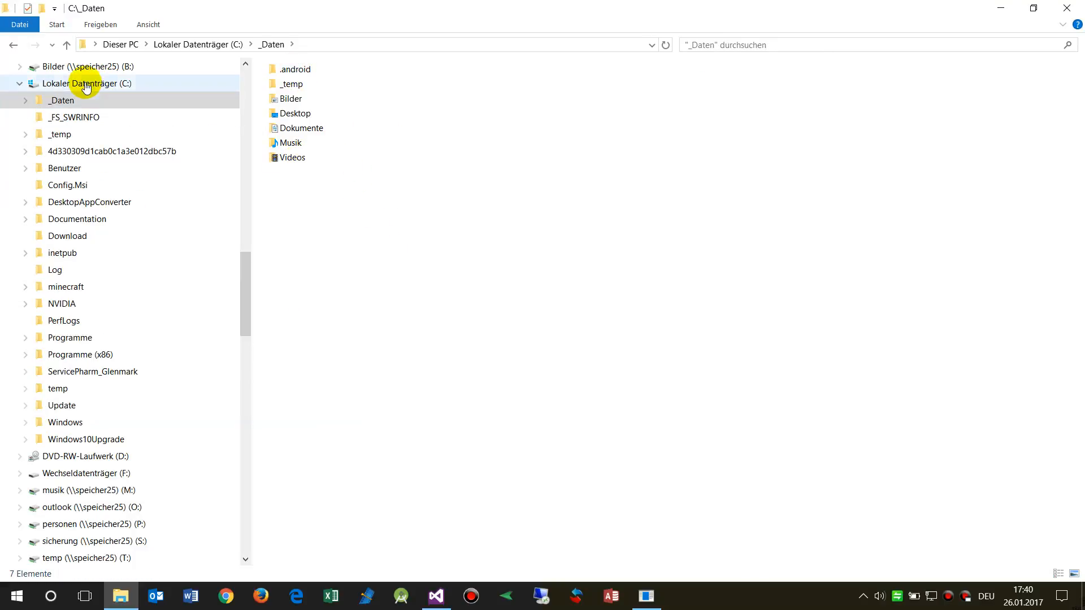
mouse_move(144, 423)
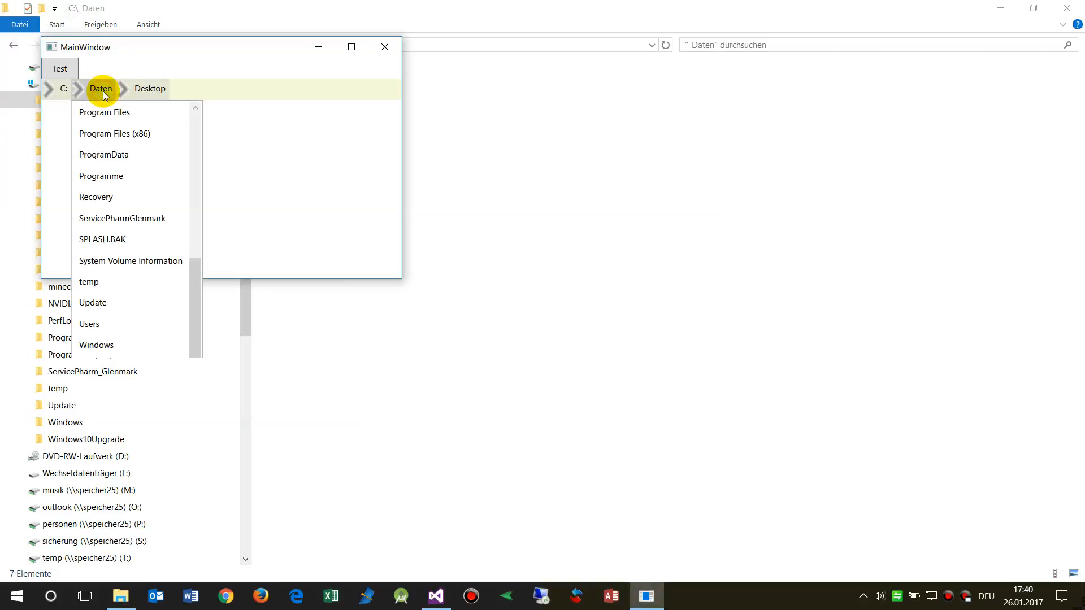
End the test run and return to UcPathSegment.xaml.cs with its System.IO using directive.
click(149, 88)
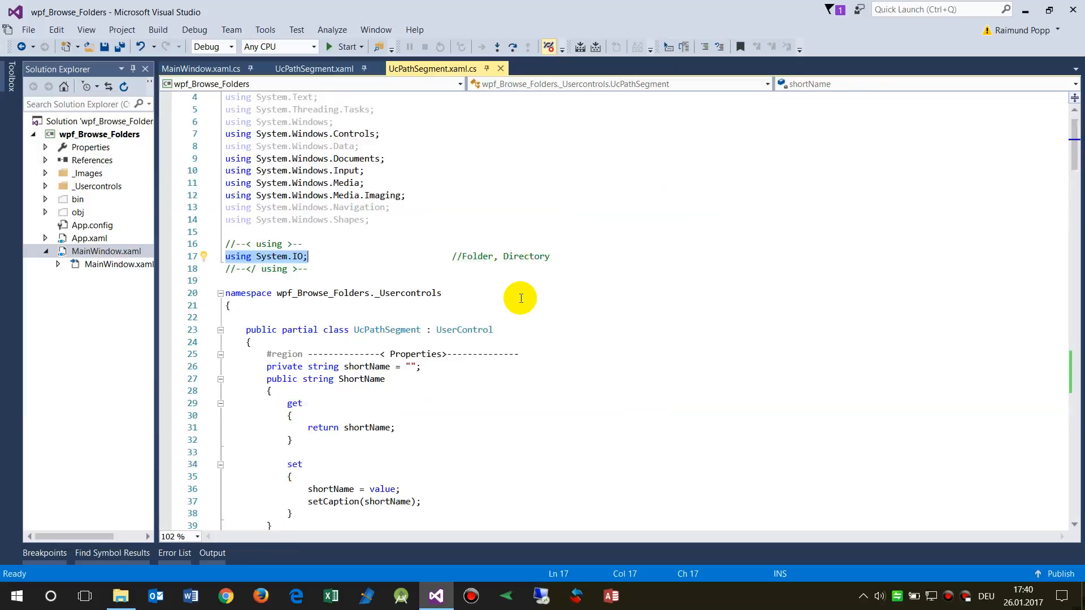
Bring the load_Folders method with its DirectoryInfo initialisation into view.
scroll(down, 3)
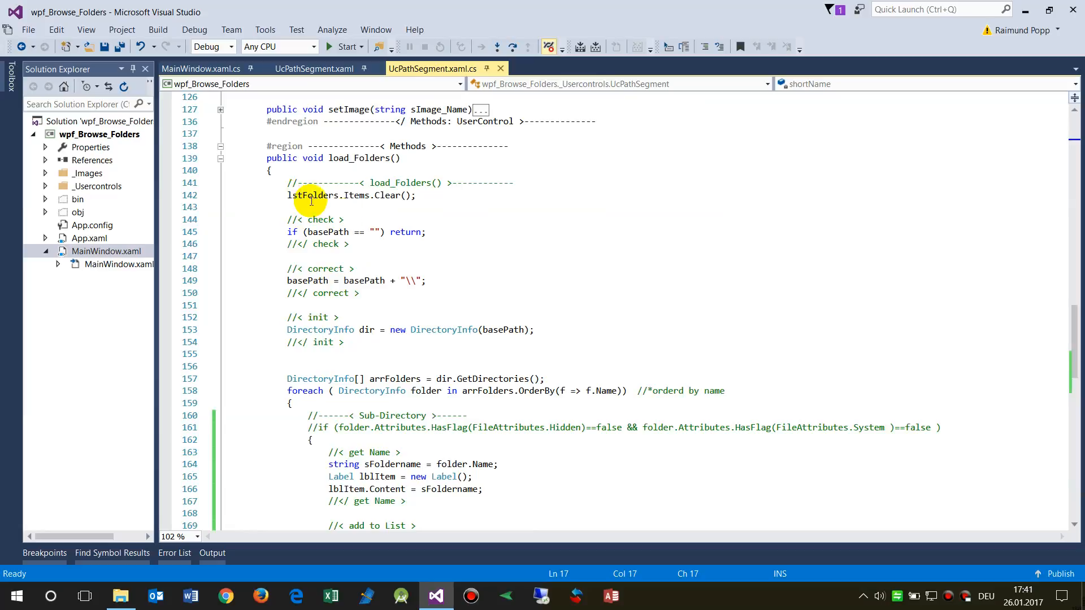
mouse_move(342, 328)
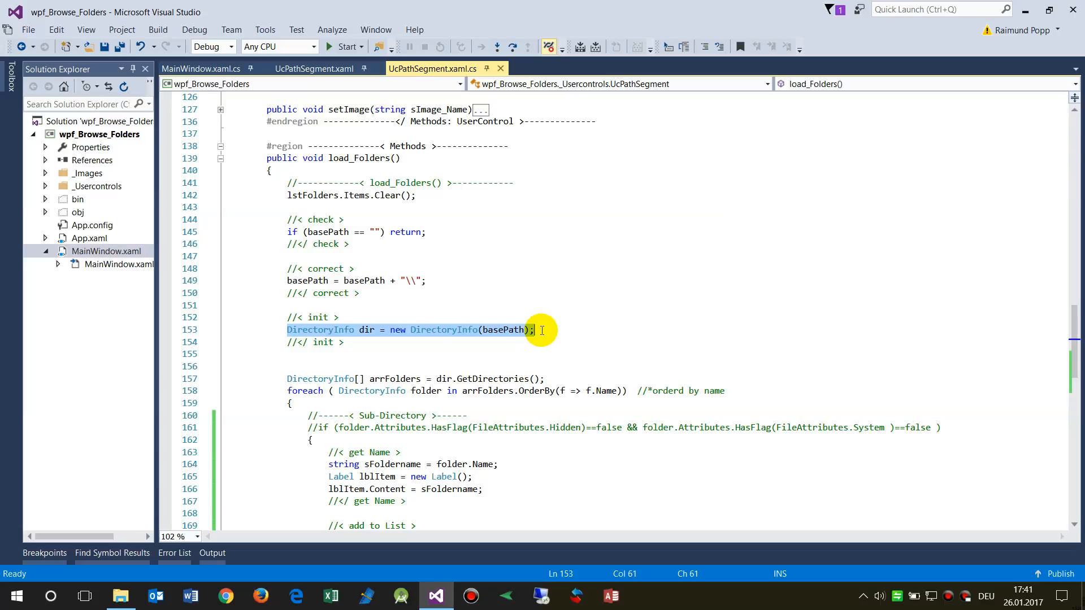
mouse_move(508, 328)
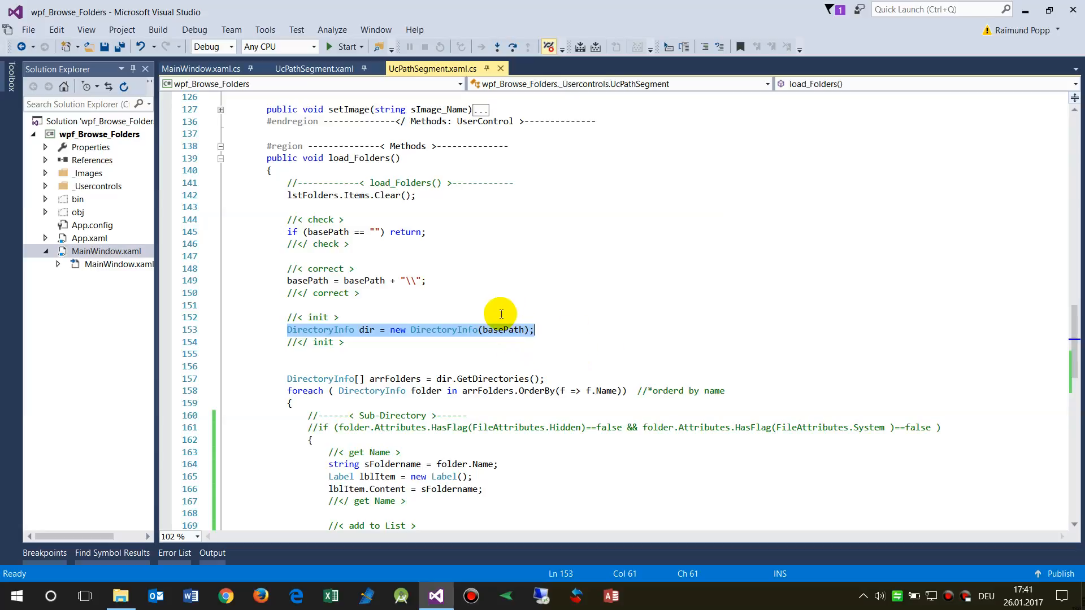
mouse_move(551, 327)
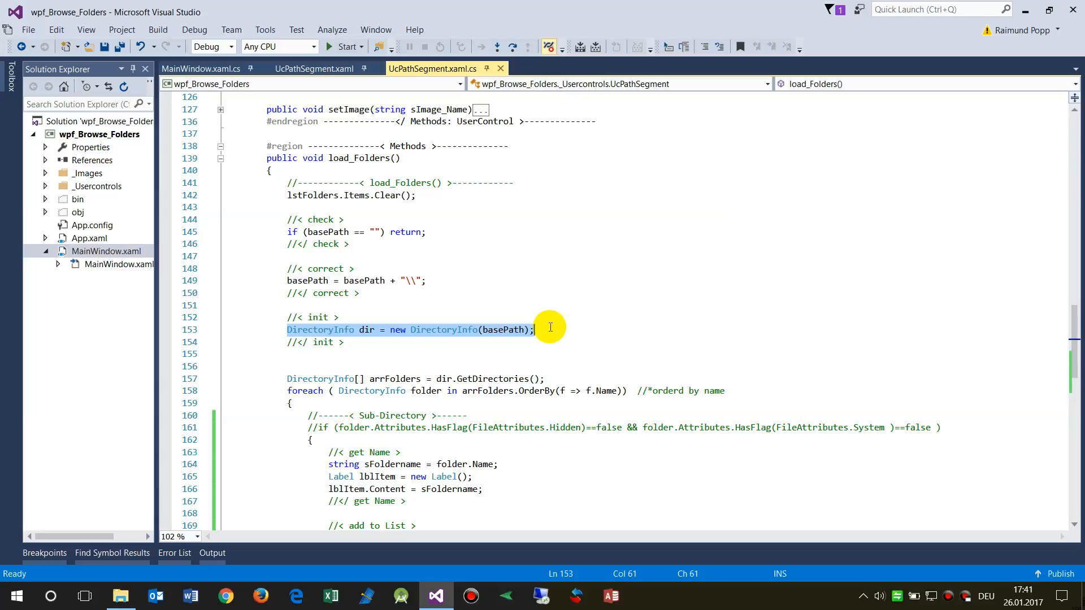
Add a //*C:\ comment above the DirectoryInfo line and return to the GetDirectories line.
click(355, 316)
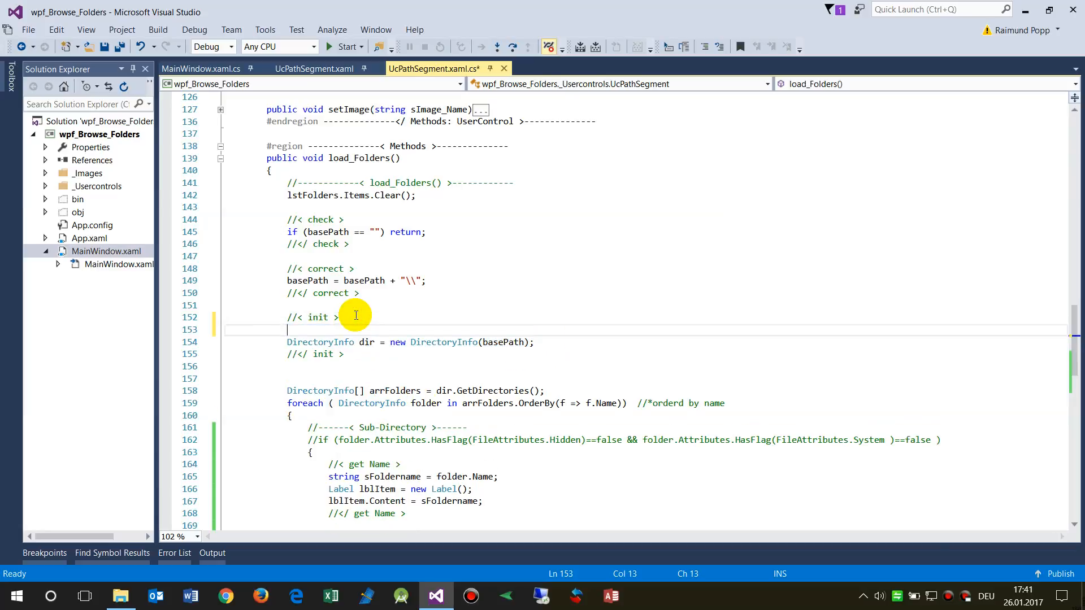
text(//*c)
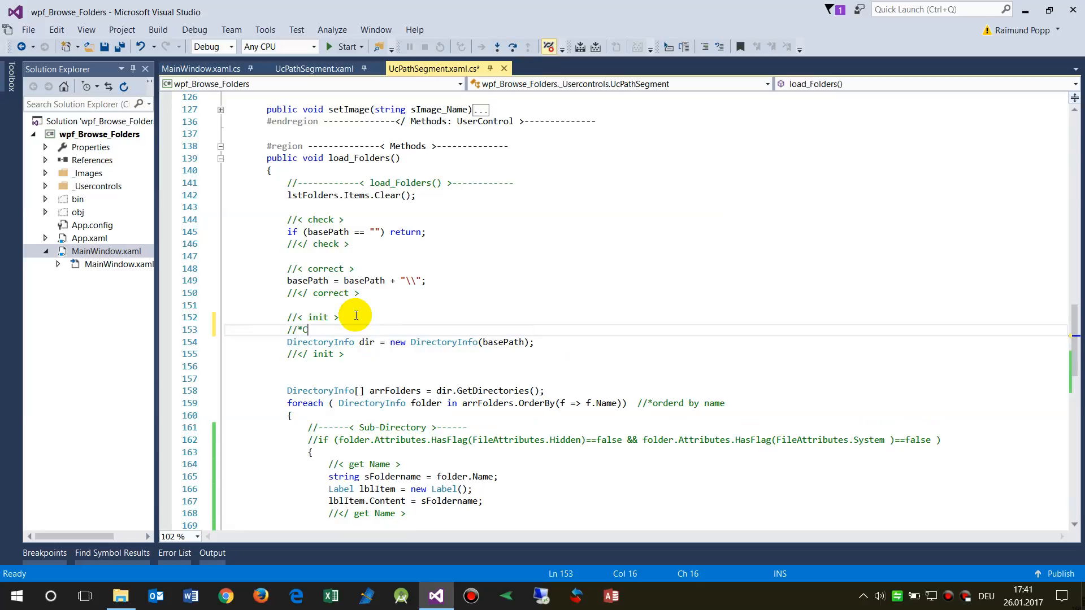
text(C:\)
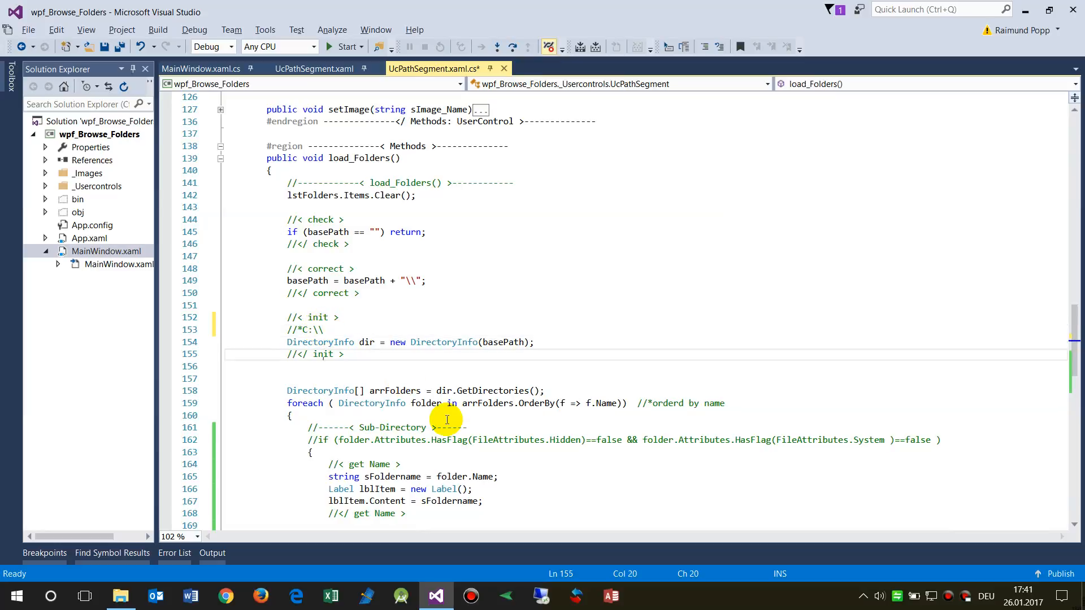
scroll(down, 3)
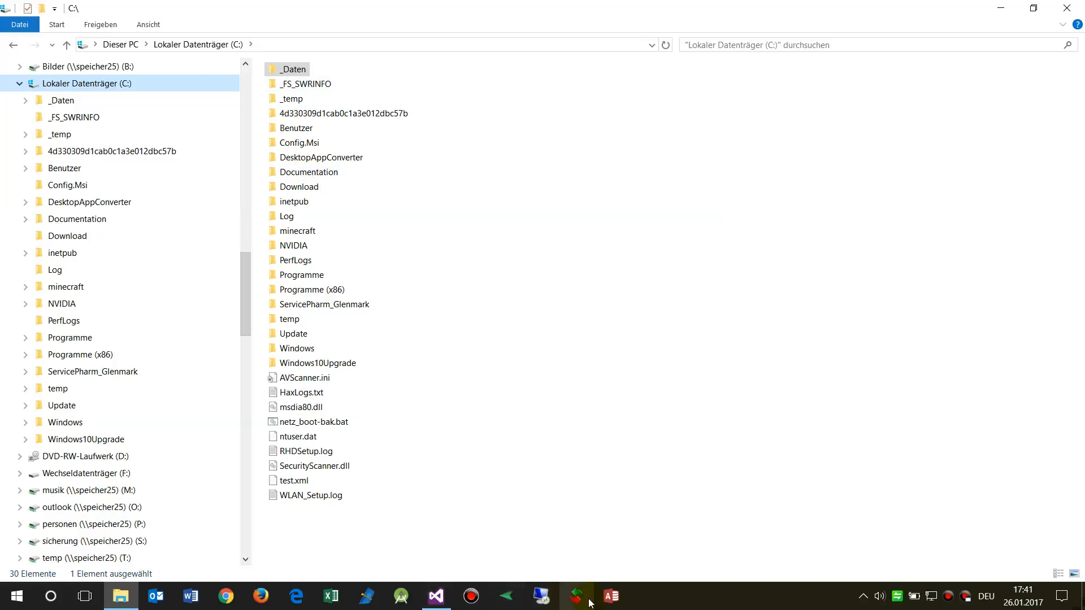
click(435, 595)
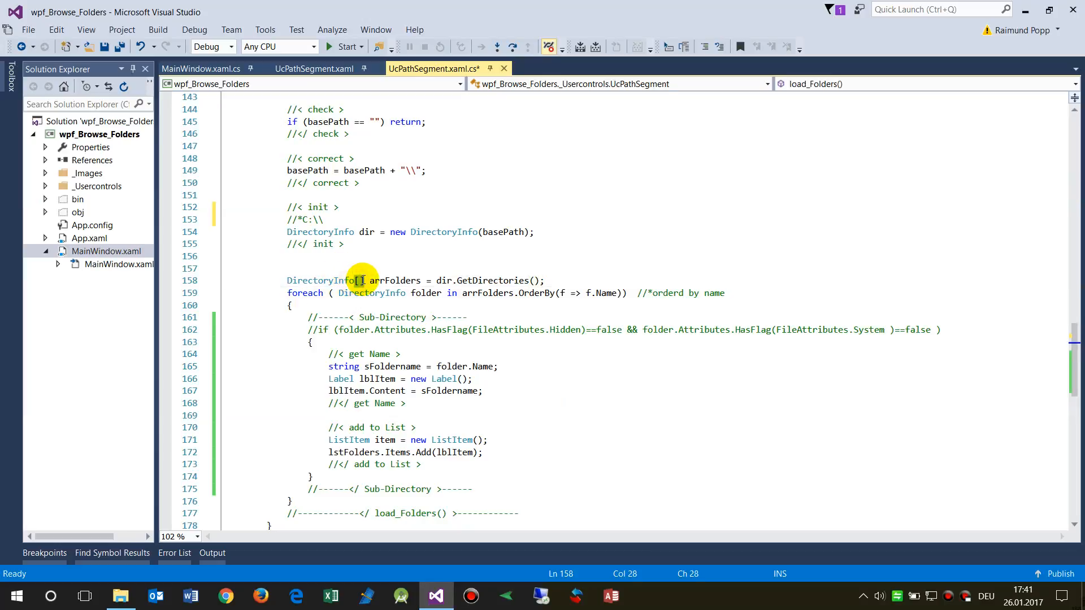
mouse_move(360, 280)
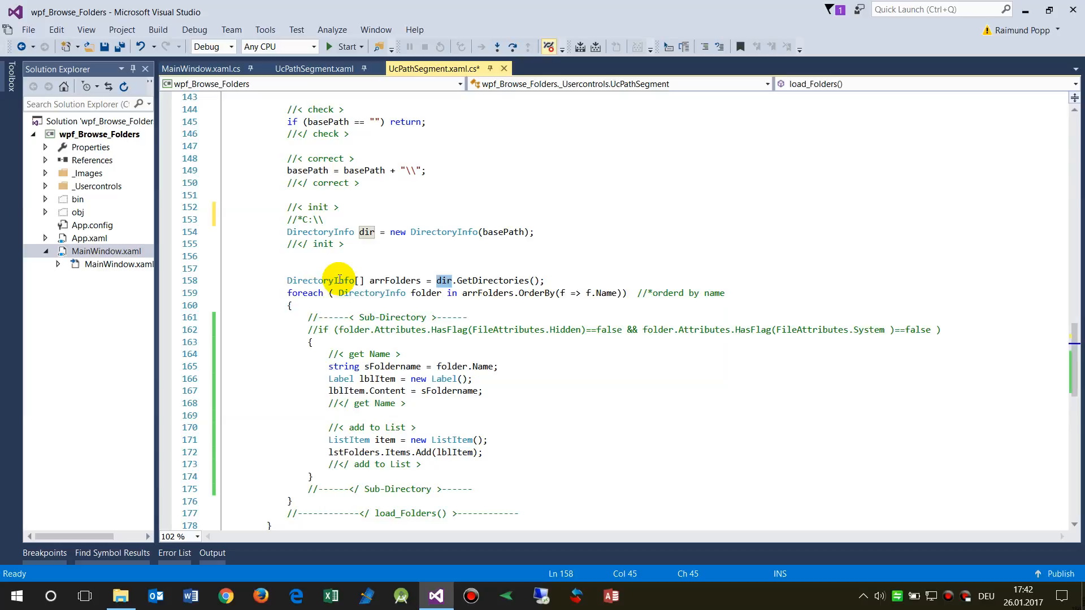
double_click(304, 293)
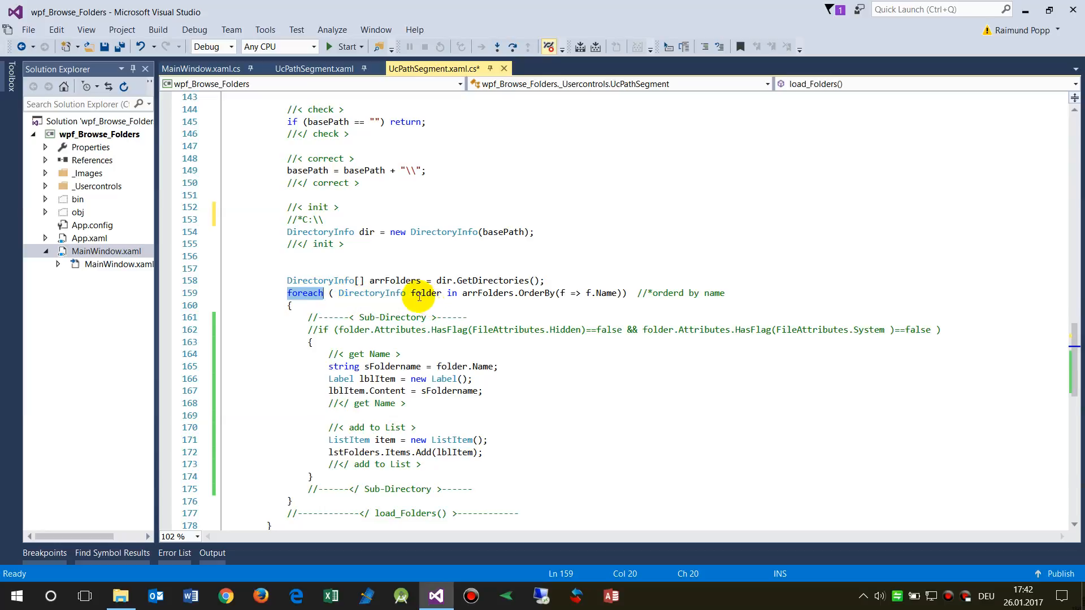
mouse_move(477, 289)
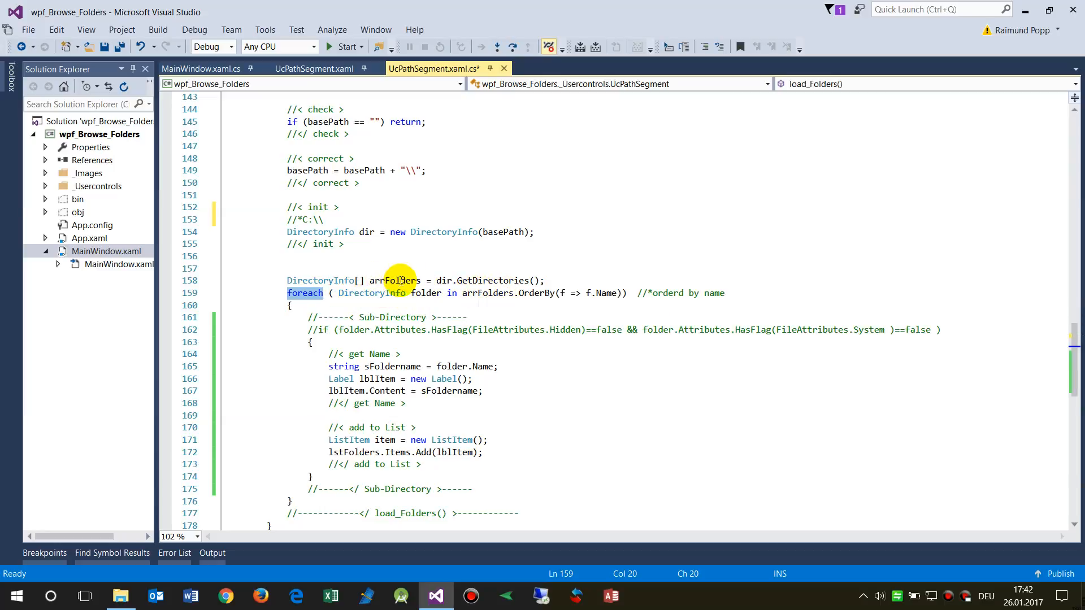
click(513, 292)
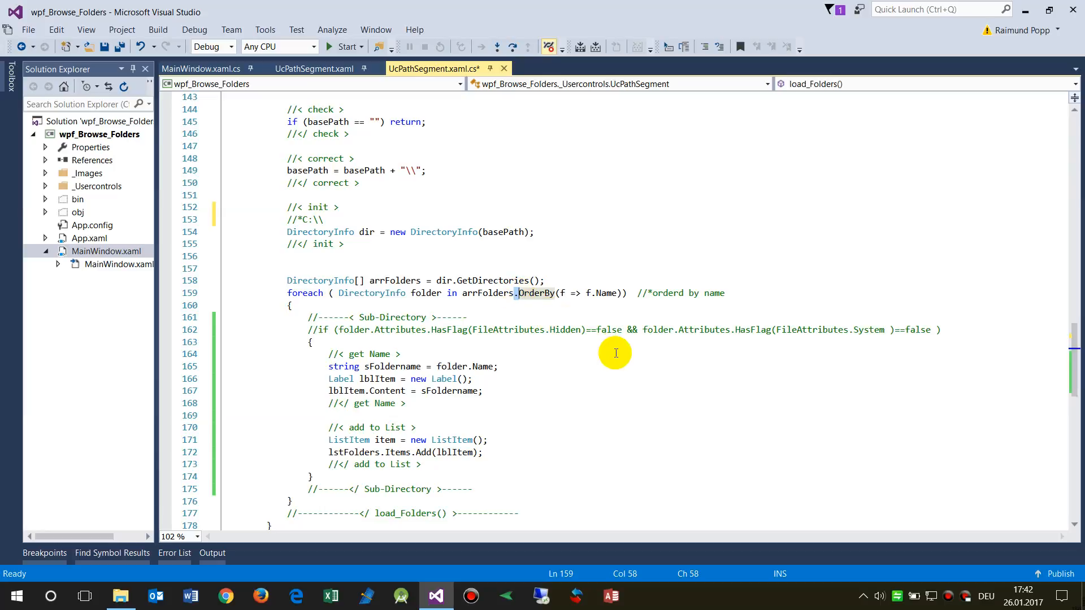
mouse_move(343, 288)
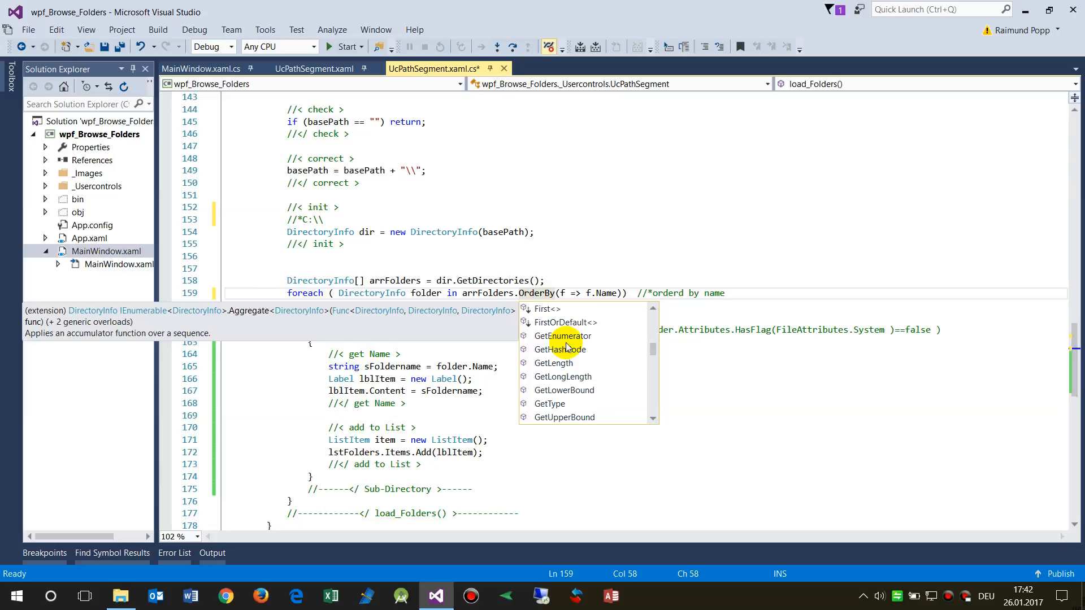
mouse_move(591, 358)
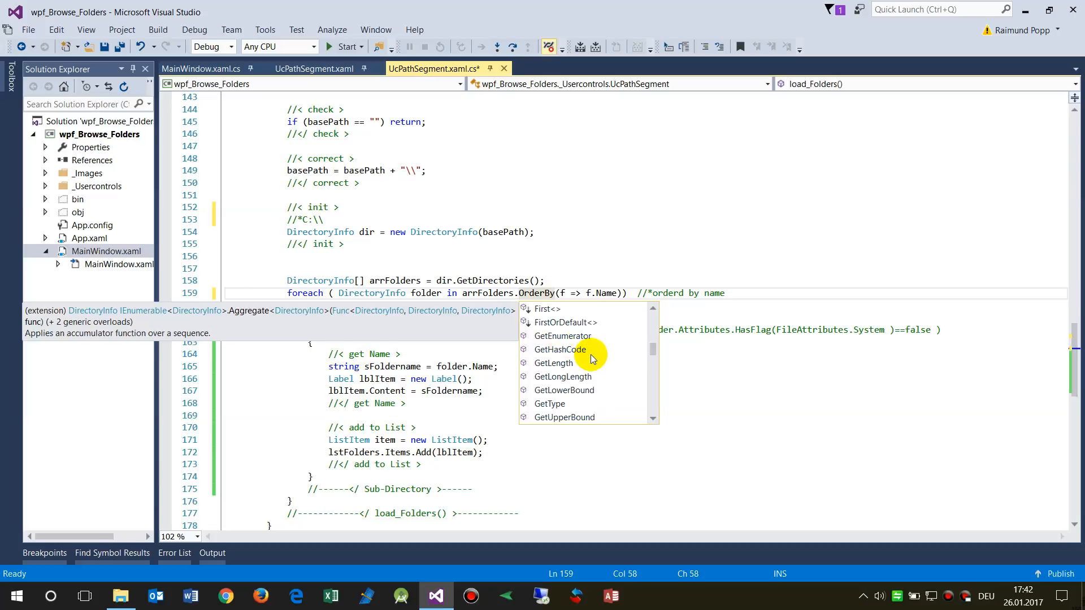